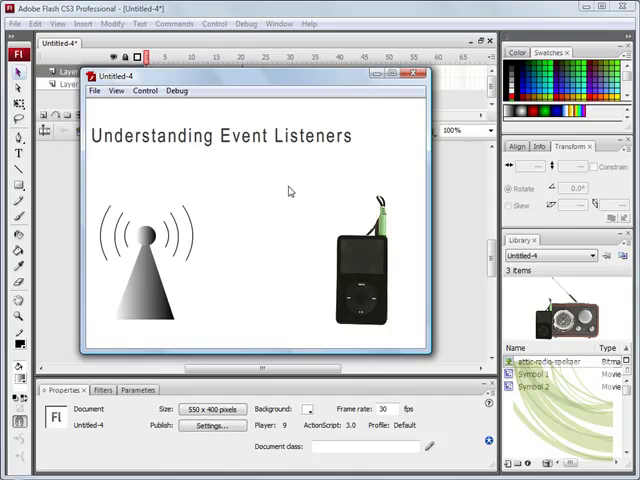
mouse_move(322, 130)
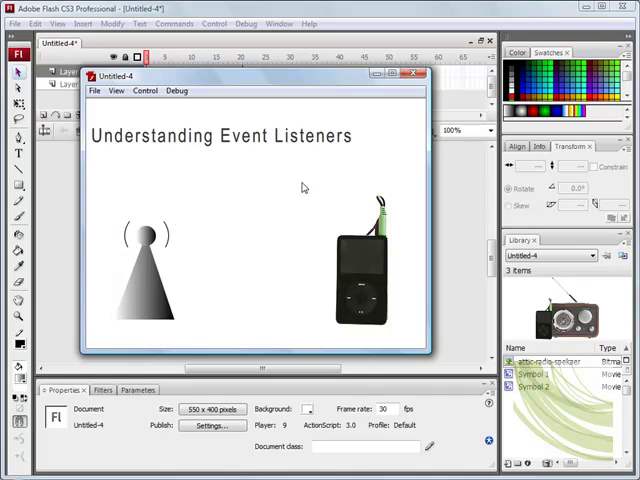
mouse_move(138, 240)
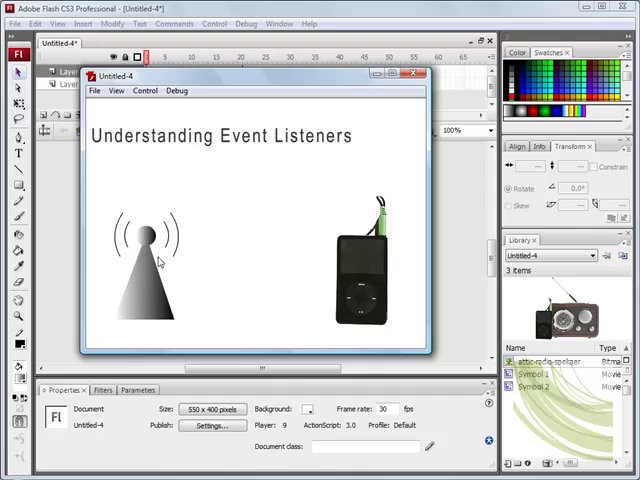
mouse_move(220, 208)
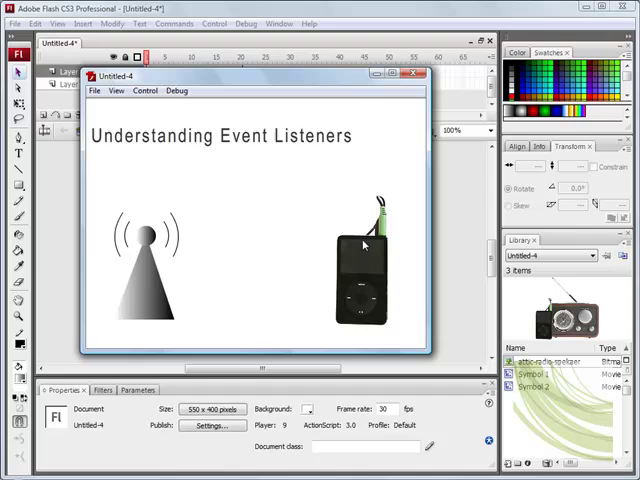
mouse_move(176, 282)
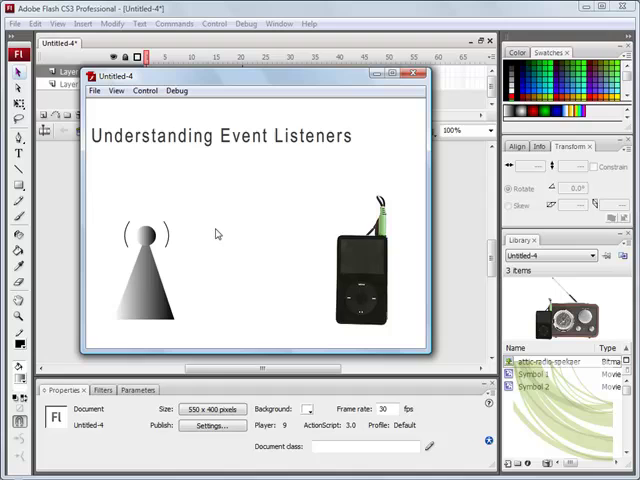
mouse_move(366, 272)
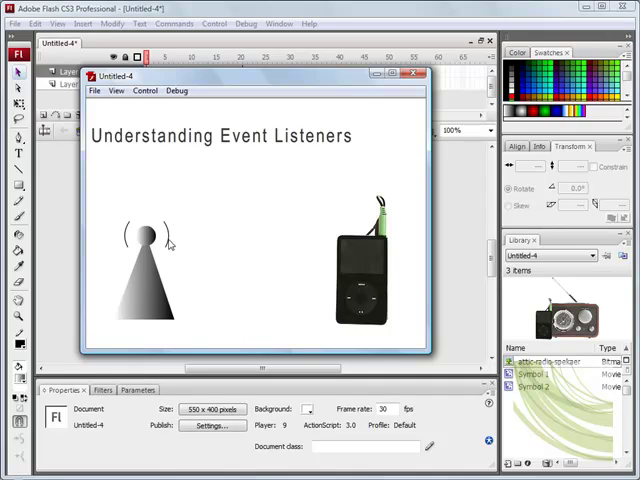
mouse_move(390, 238)
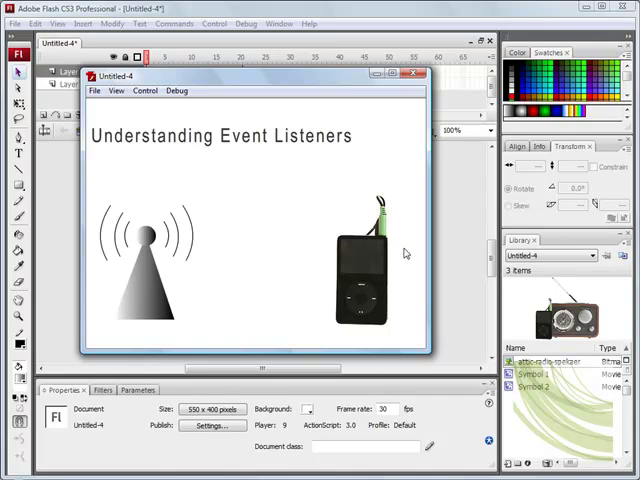
mouse_move(342, 260)
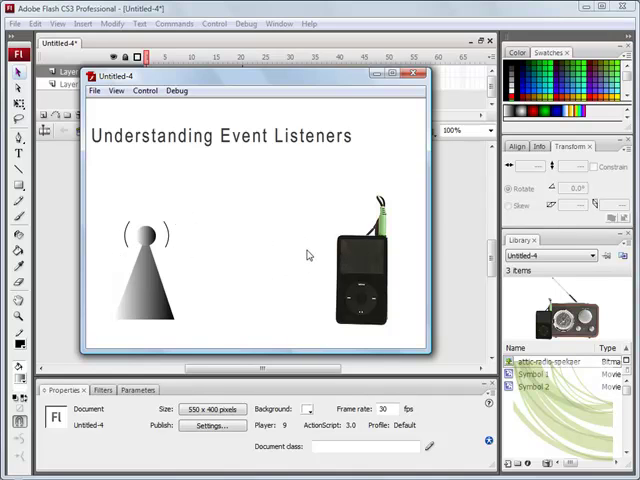
mouse_move(324, 280)
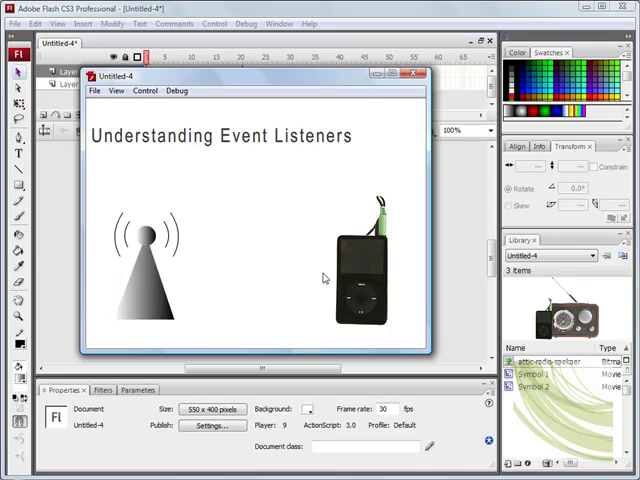
mouse_move(316, 276)
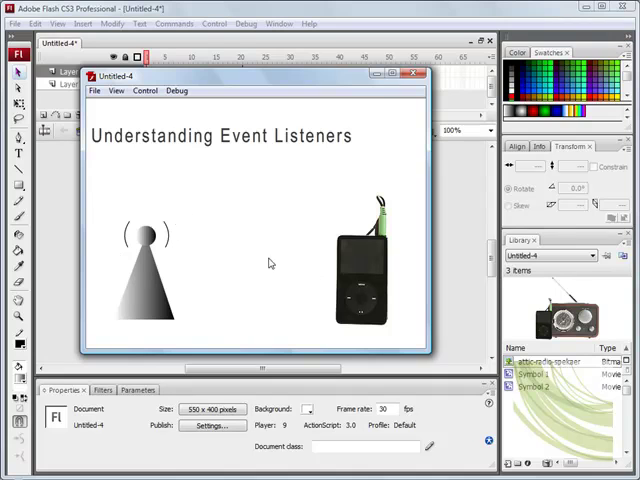
mouse_move(286, 236)
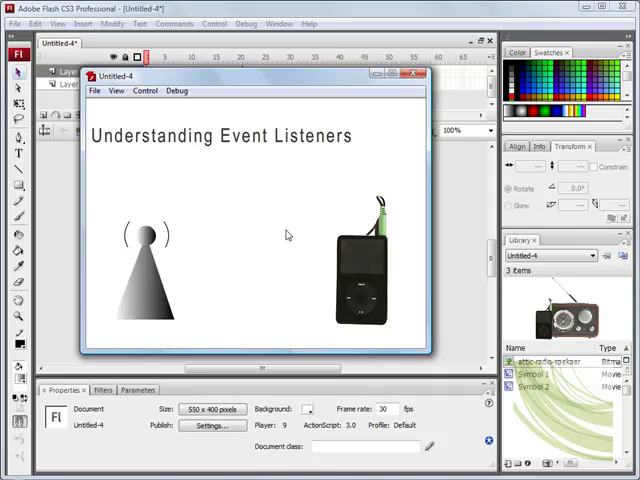